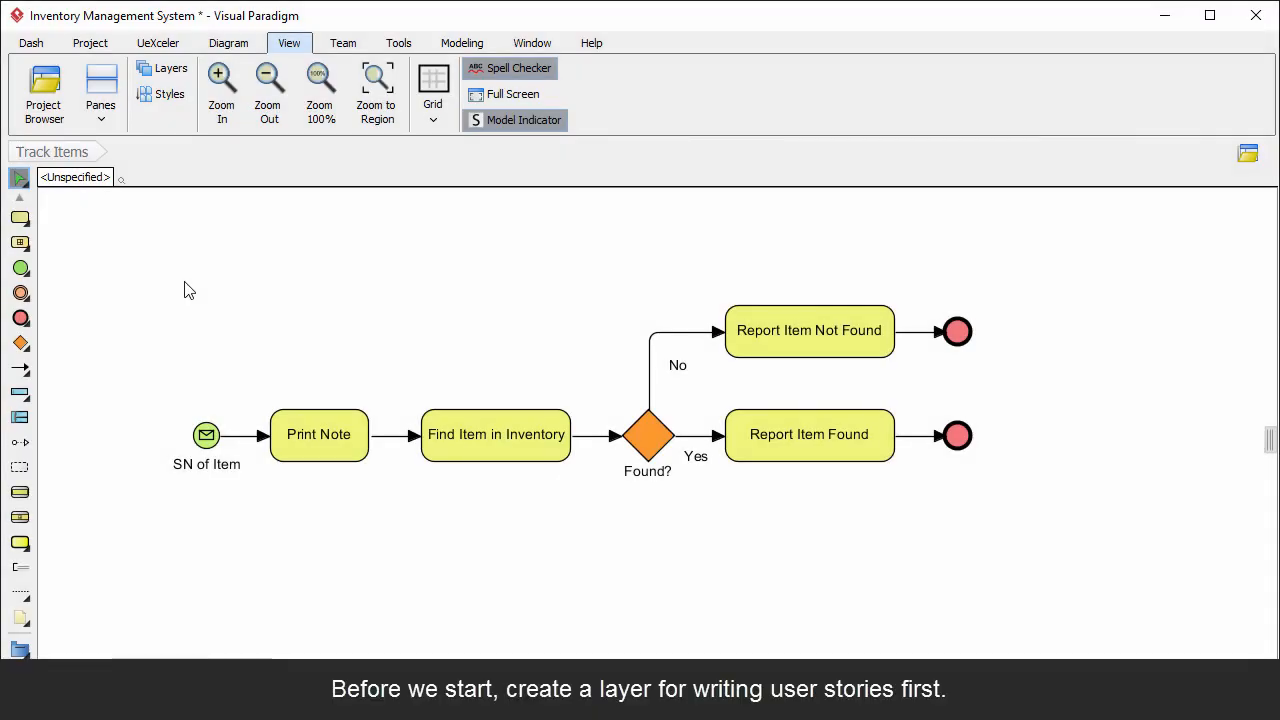
Add a new diagram layer named 'User Stories' via the Diagram Layers dialog.
click(172, 68)
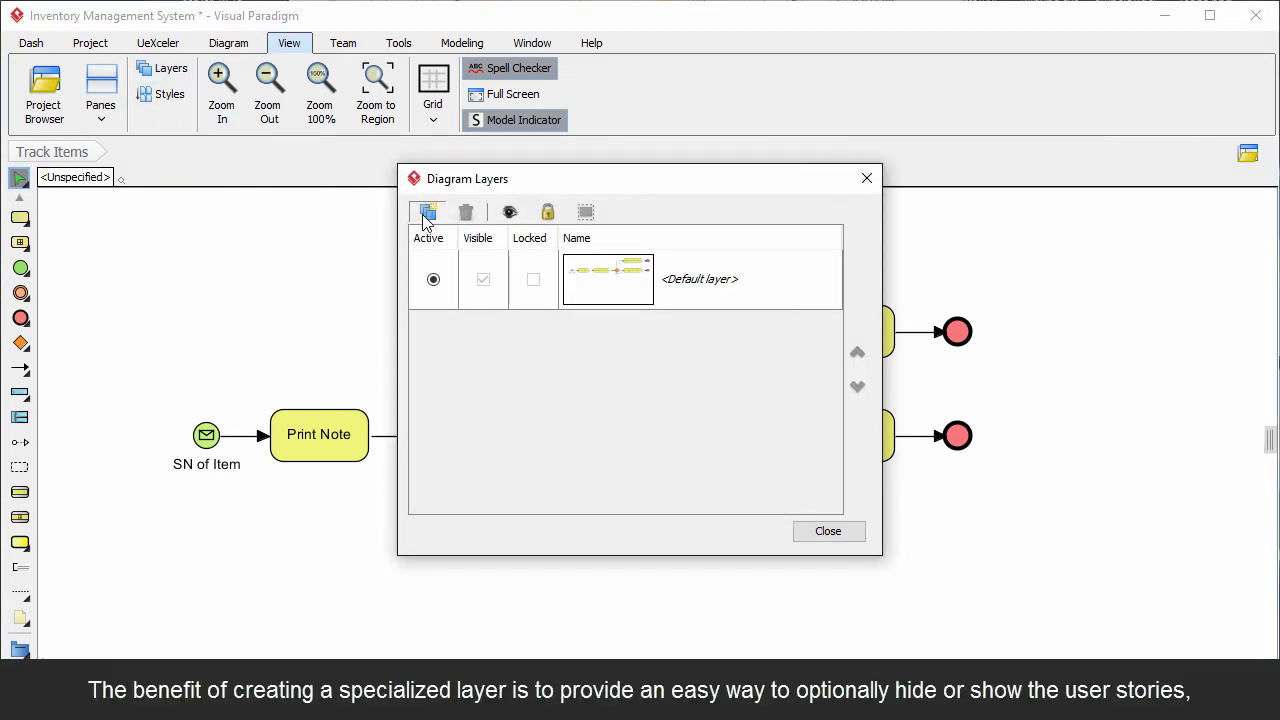
click(428, 212)
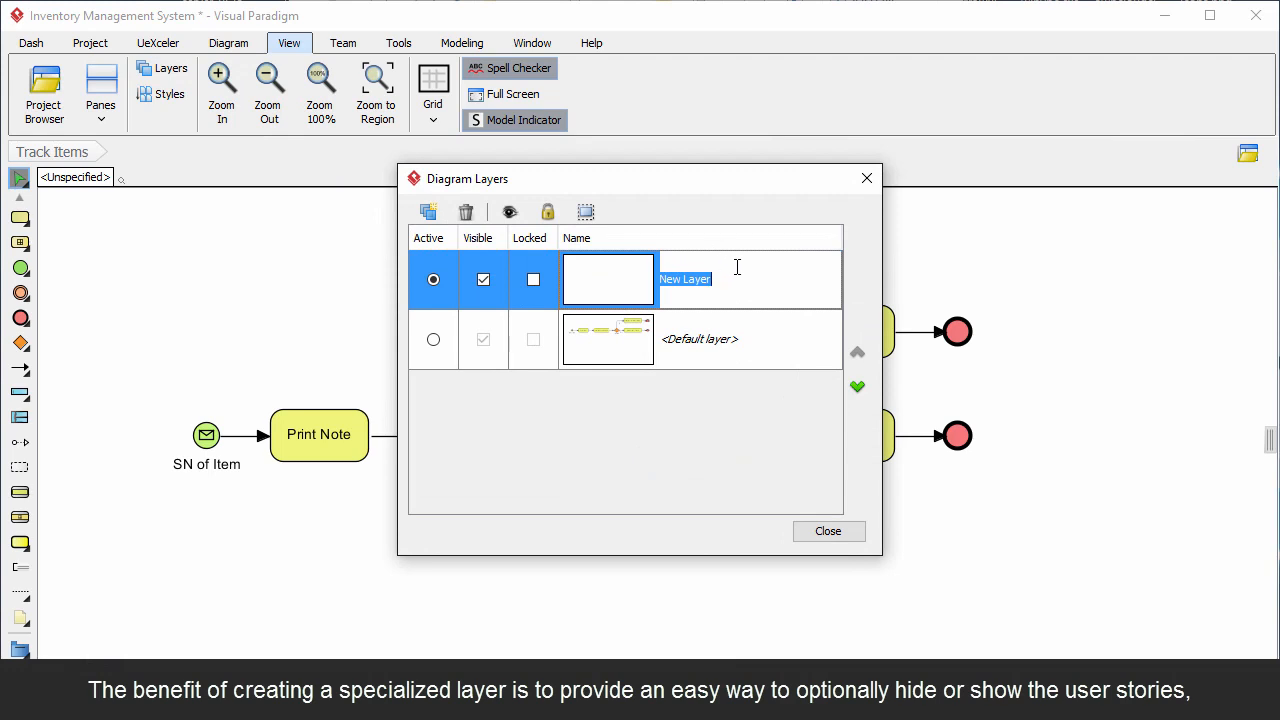
text(User Stories)
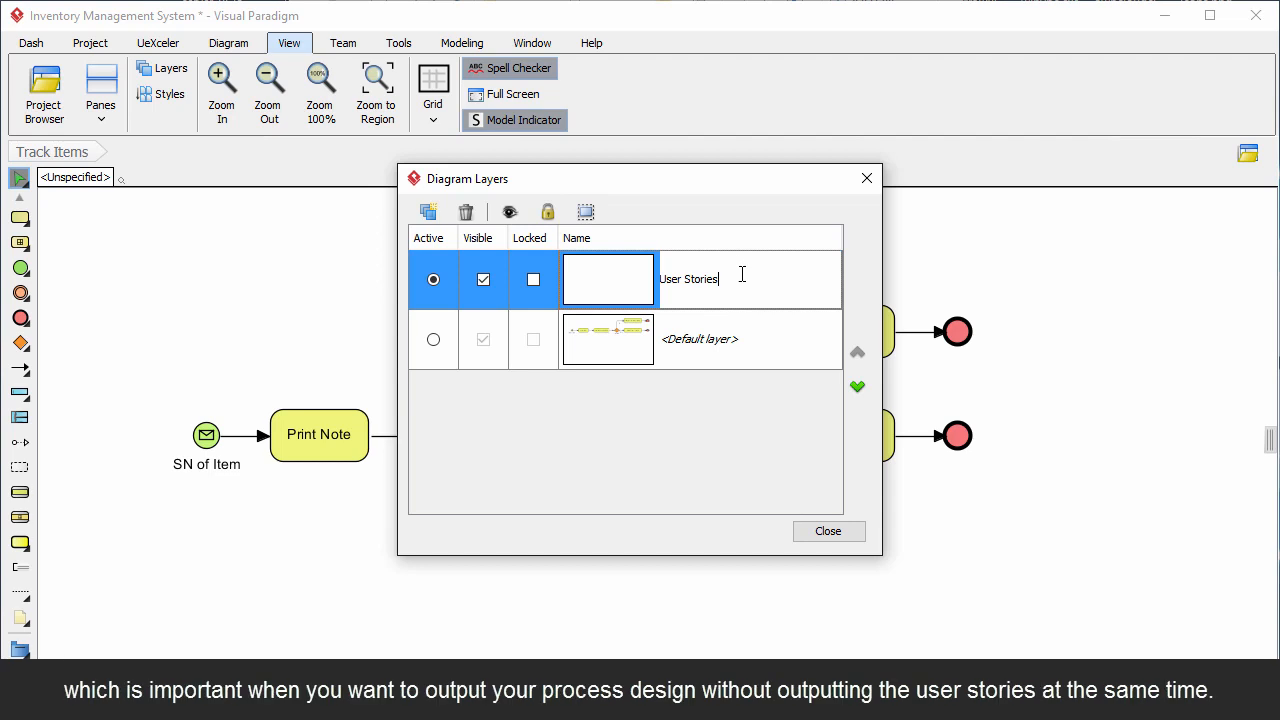
click(828, 532)
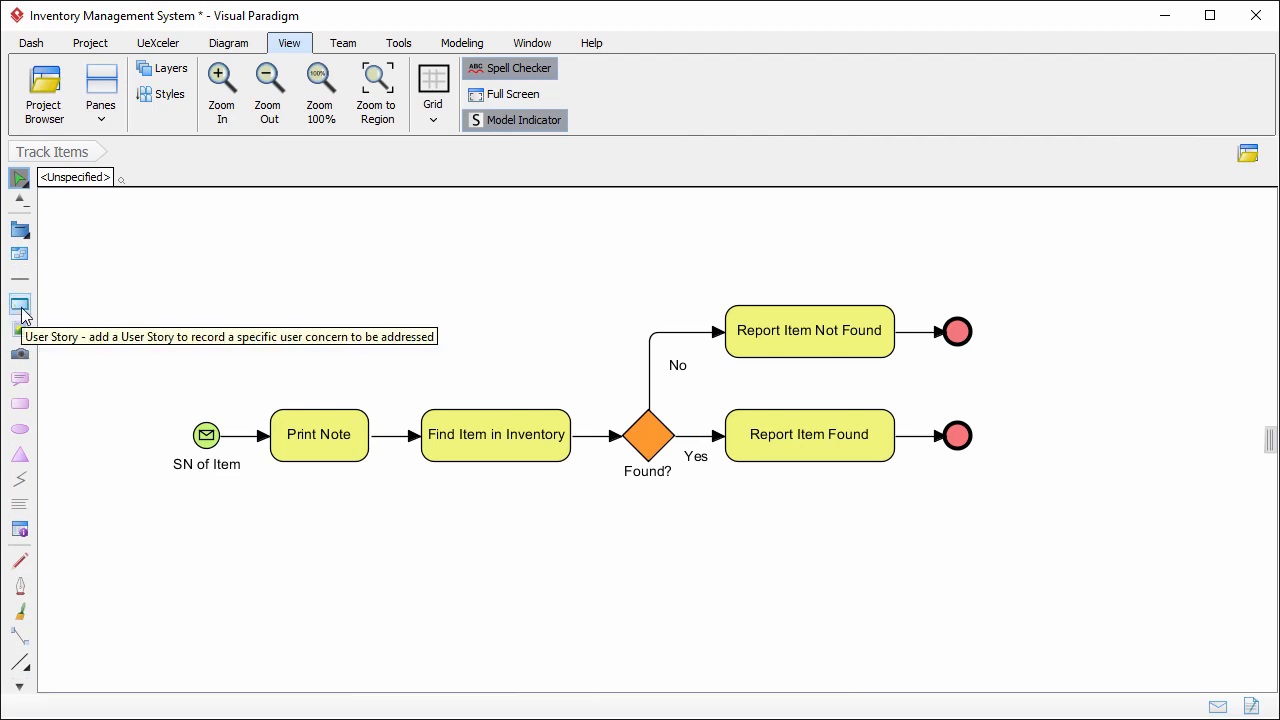
Place user story US001 'User can search item with serial number.' at the diagram's top left.
click(18, 304)
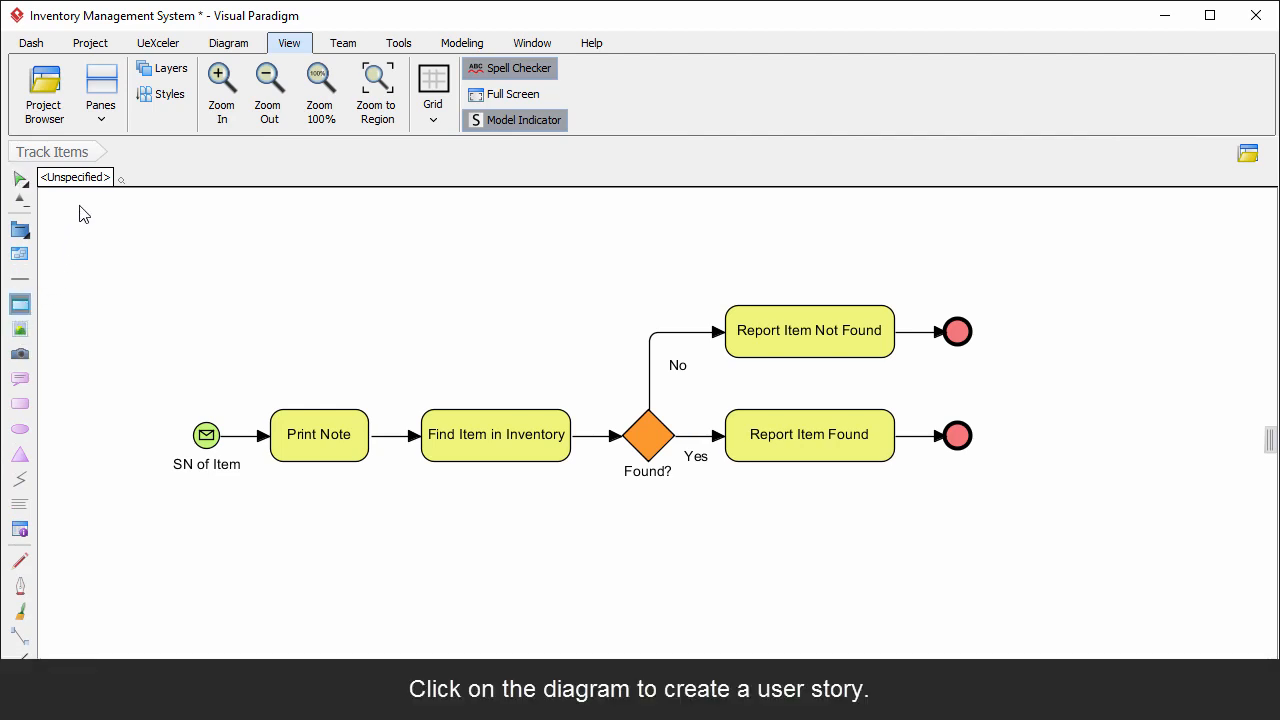
text(User can search item with s)
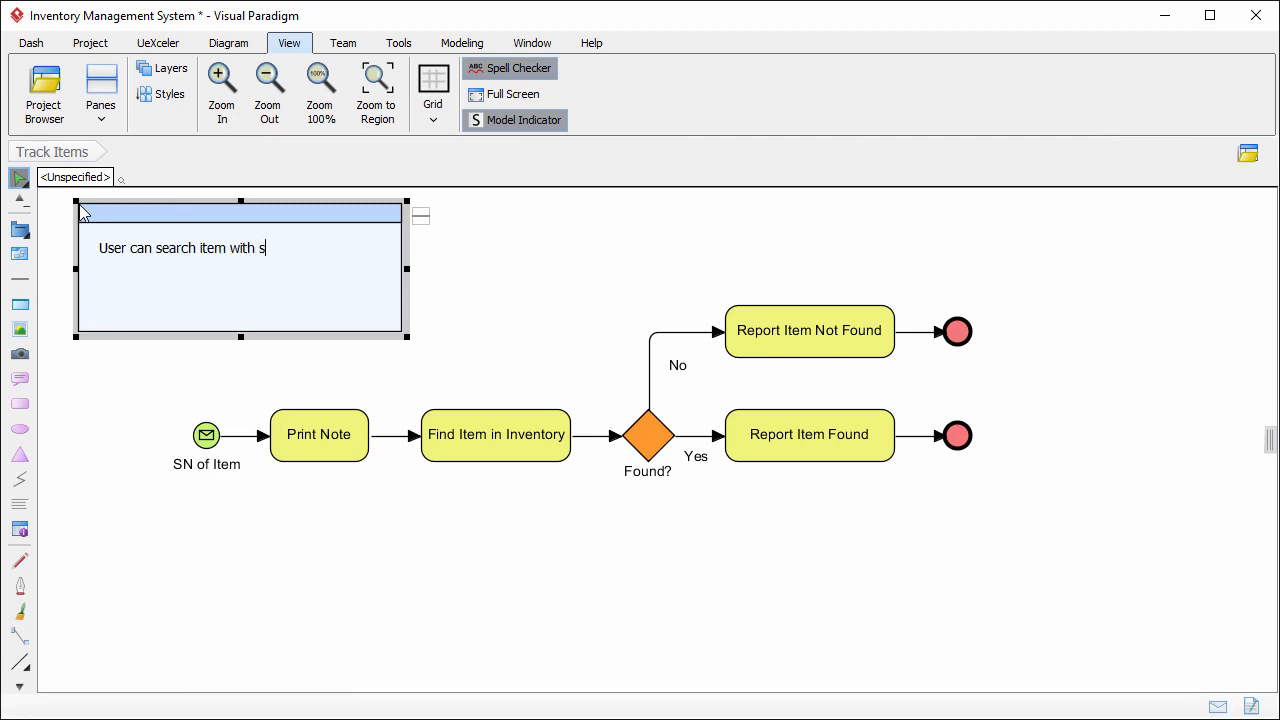
text(erial number.)
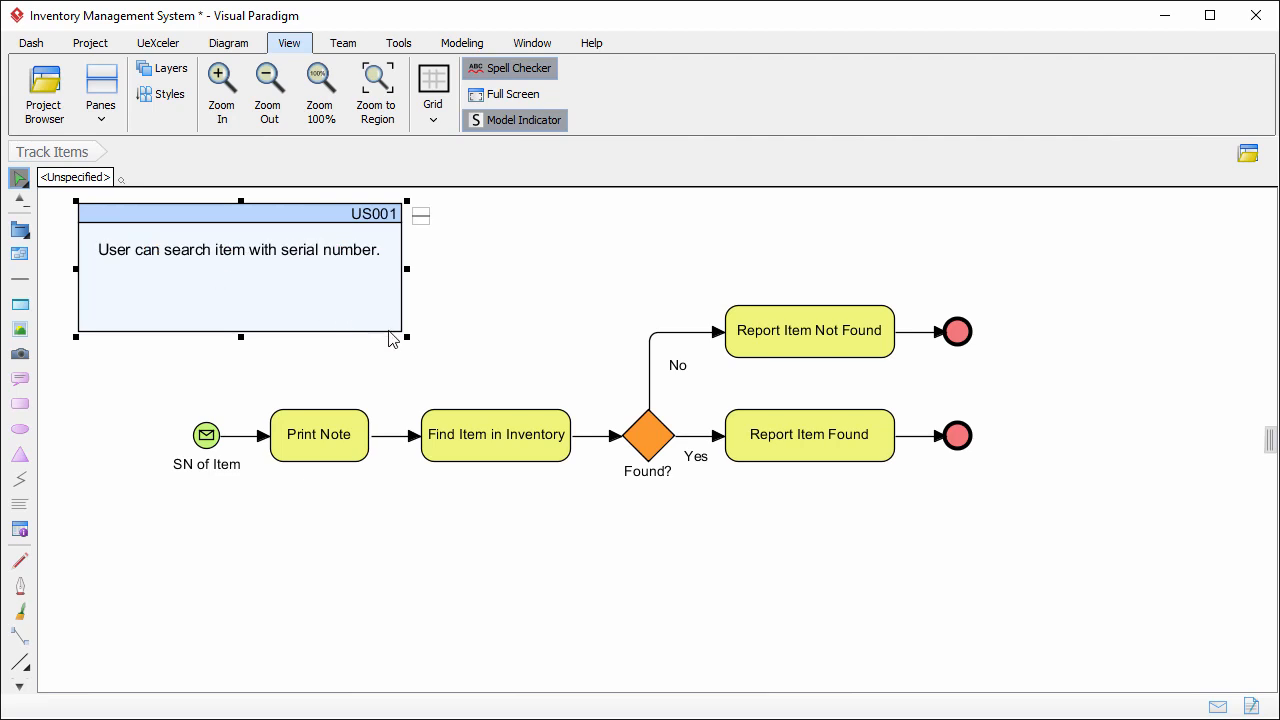
Shrink US001, add stories US002–US006 and link each to its process step, ending with US006 to Report Item Found.
drag(404, 338, 290, 290)
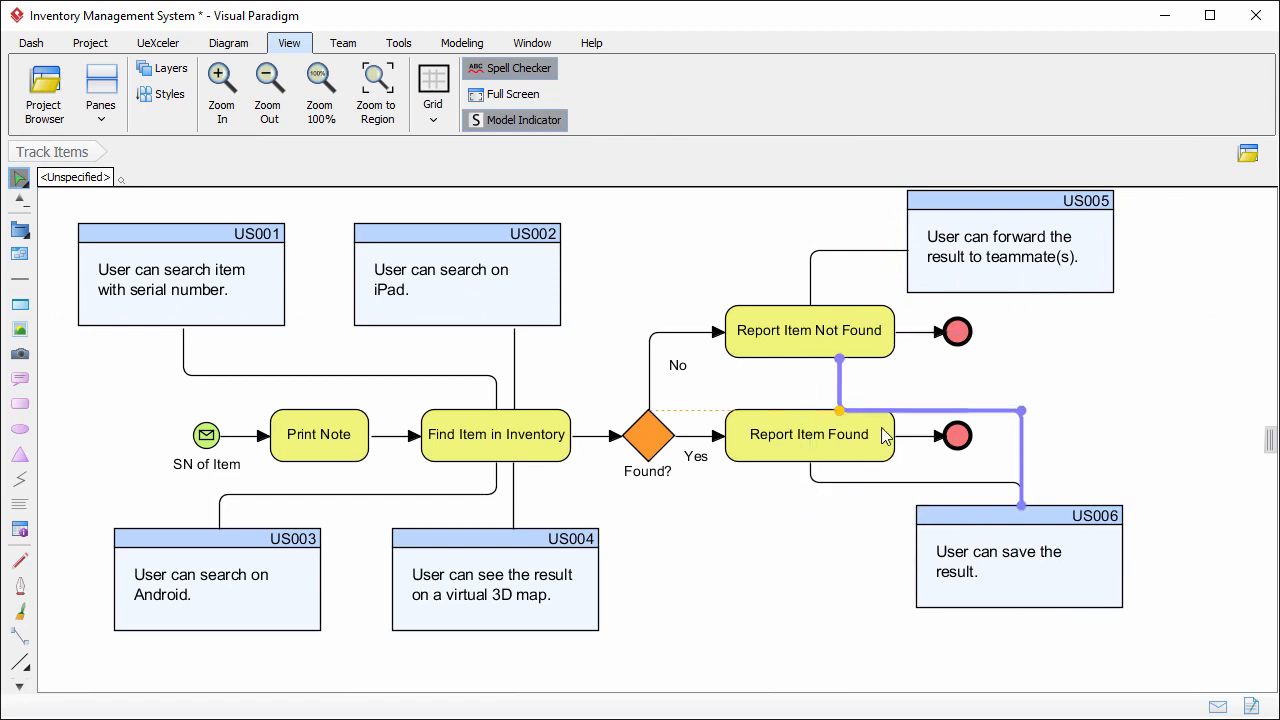
click(1050, 344)
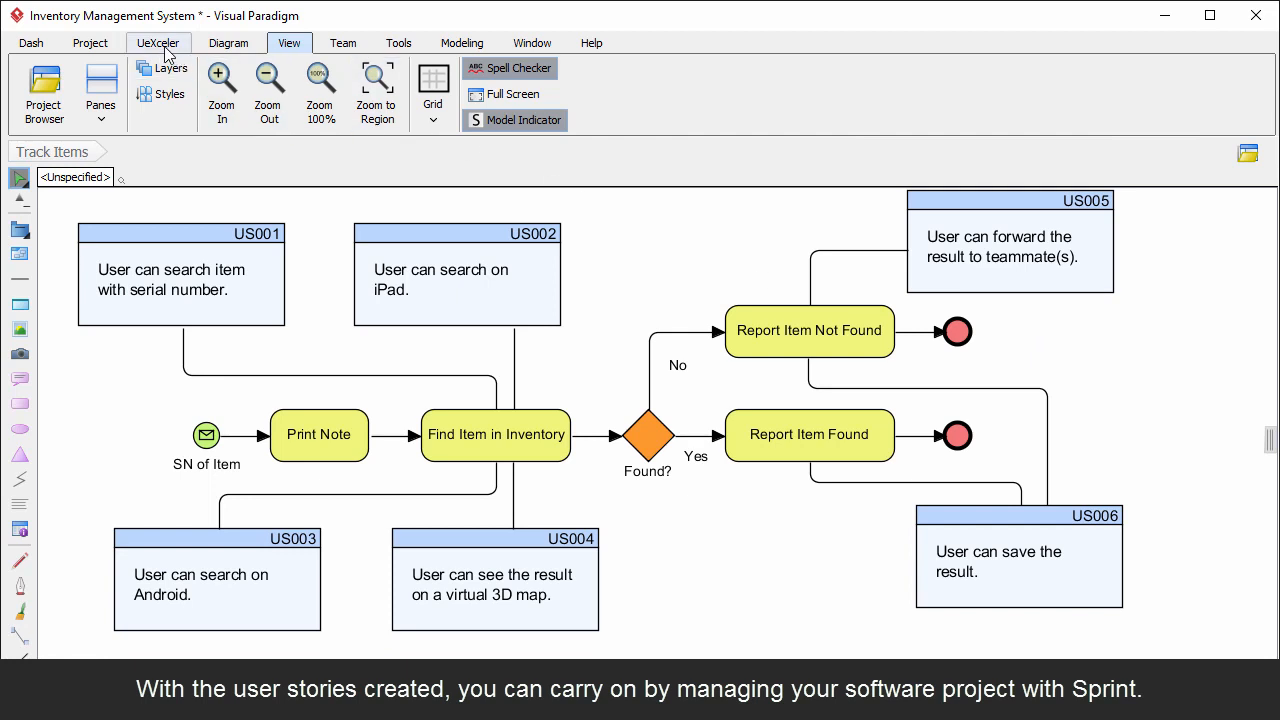
Start a new working sprint in UeXceler's Sprint page and begin naming it 'Basic sear'.
click(156, 44)
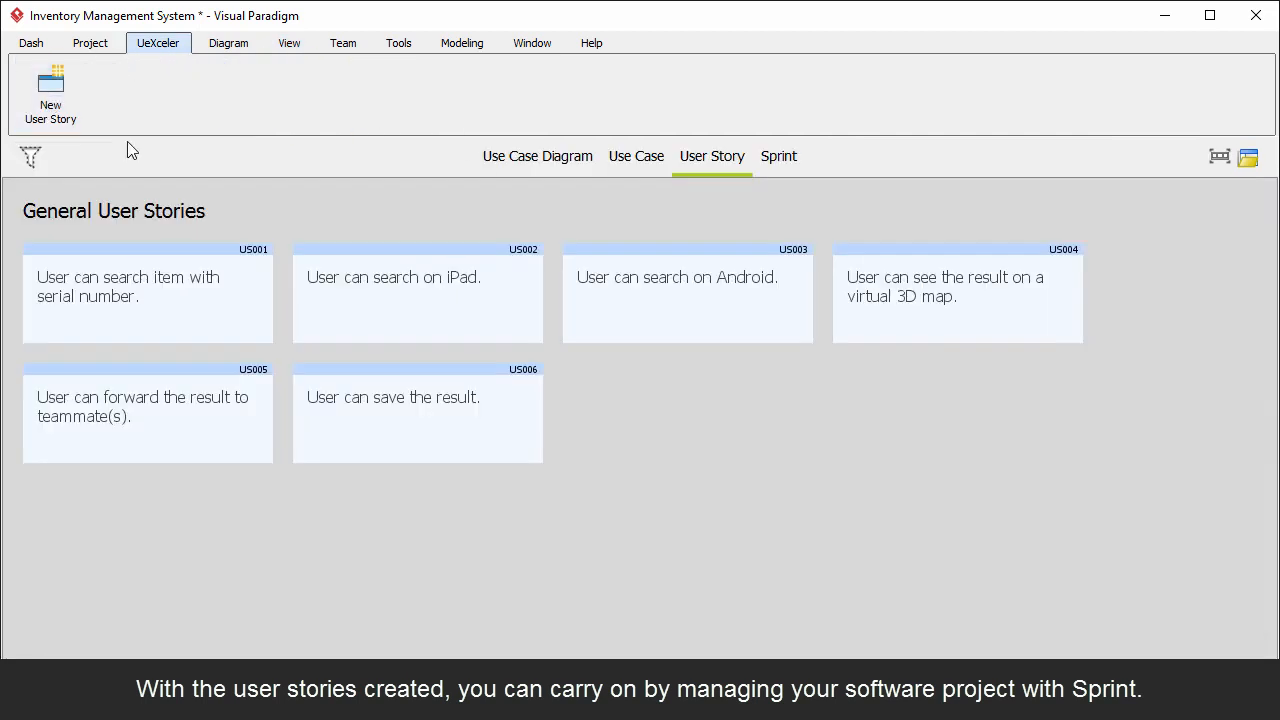
click(780, 156)
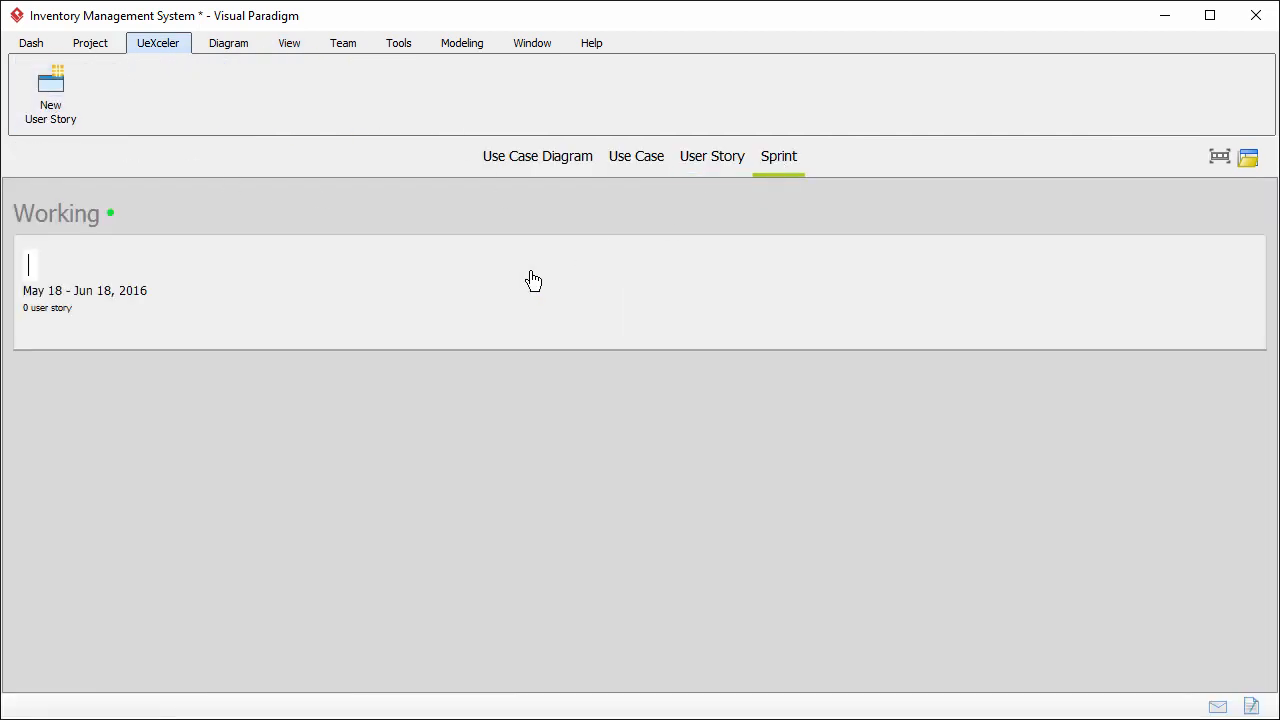
text(Basic sear)
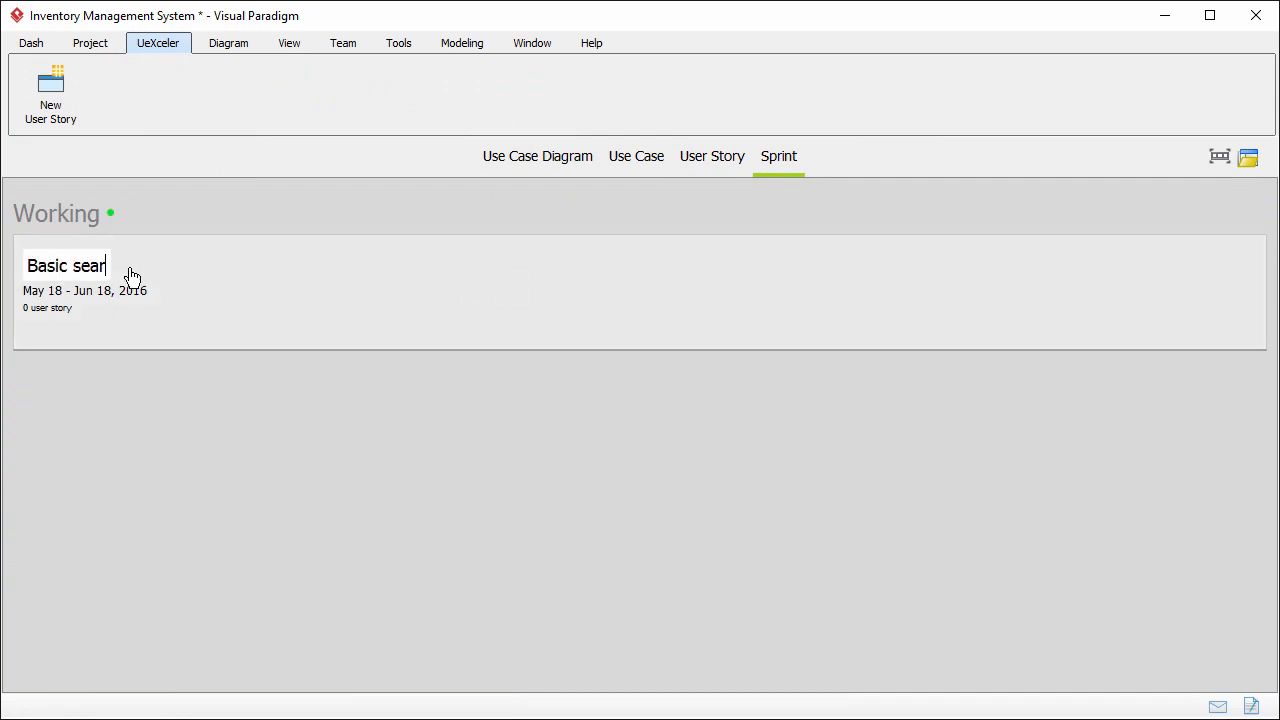